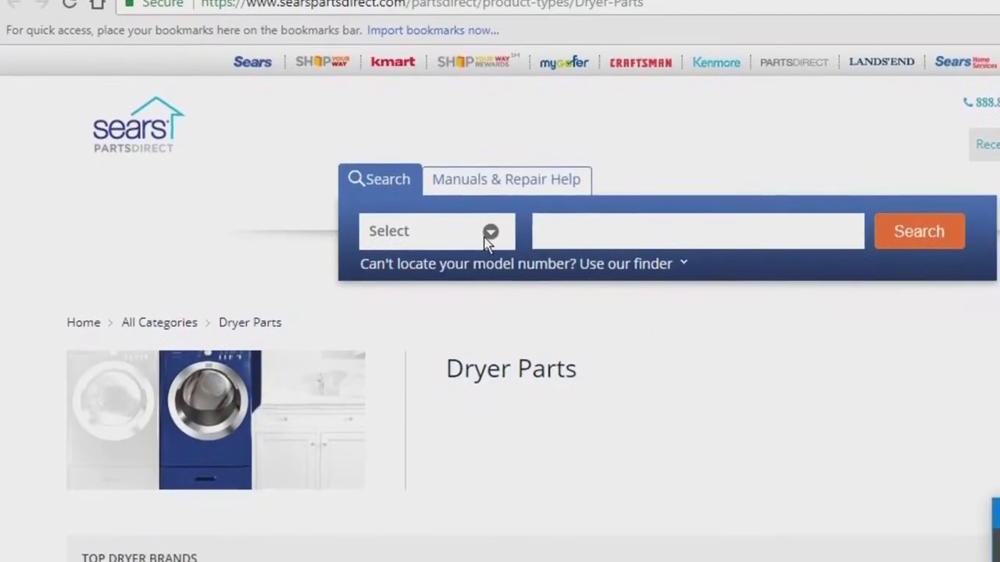
# - Choose Dryers in the model number finder to see where model plates are located
pyautogui.scroll(3)
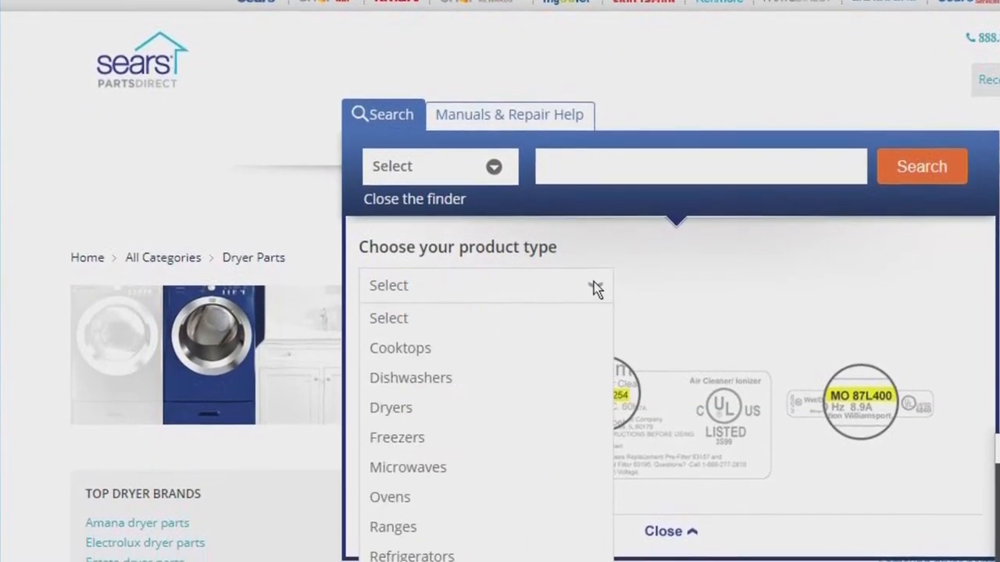
pyautogui.click(390, 406)
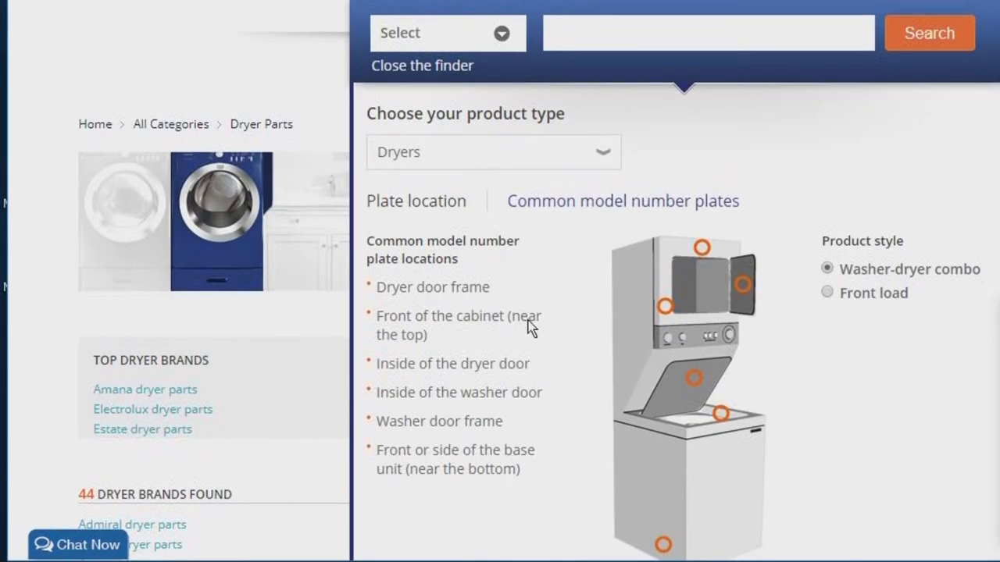
pyautogui.scroll(-3)
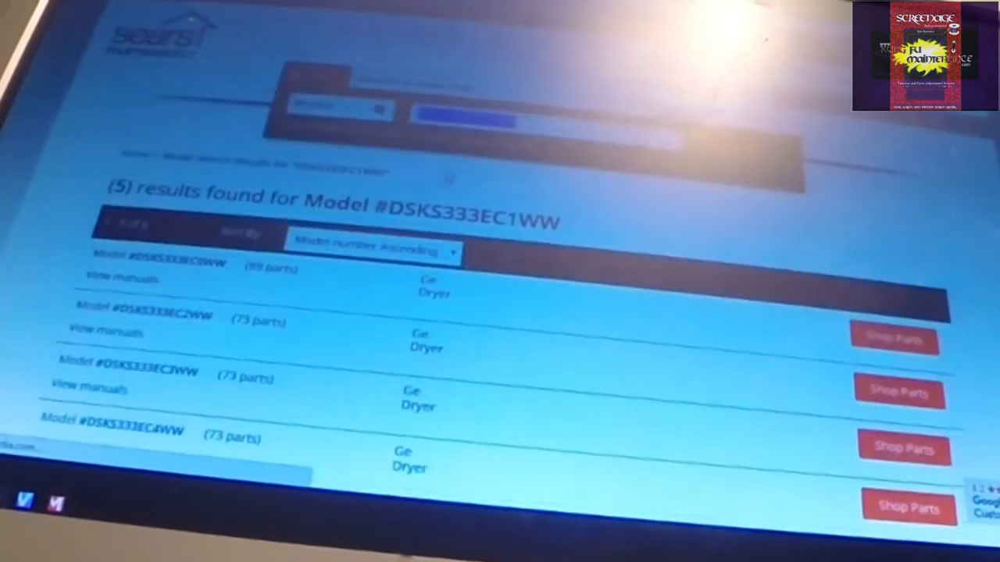
# - Scroll through the results toward GE dryer model DSKS333EC2WW
pyautogui.scroll(-3)
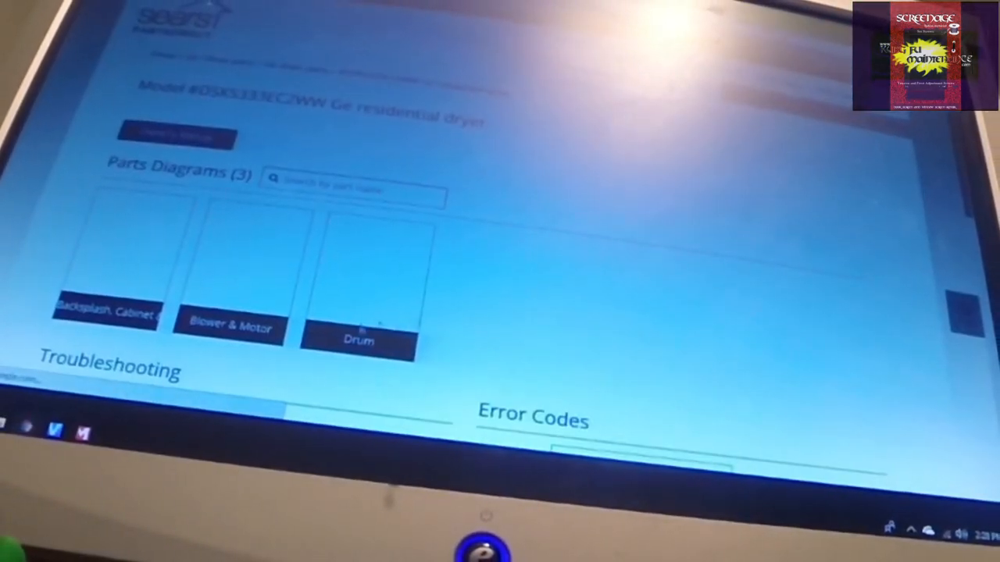
pyautogui.scroll(-3)
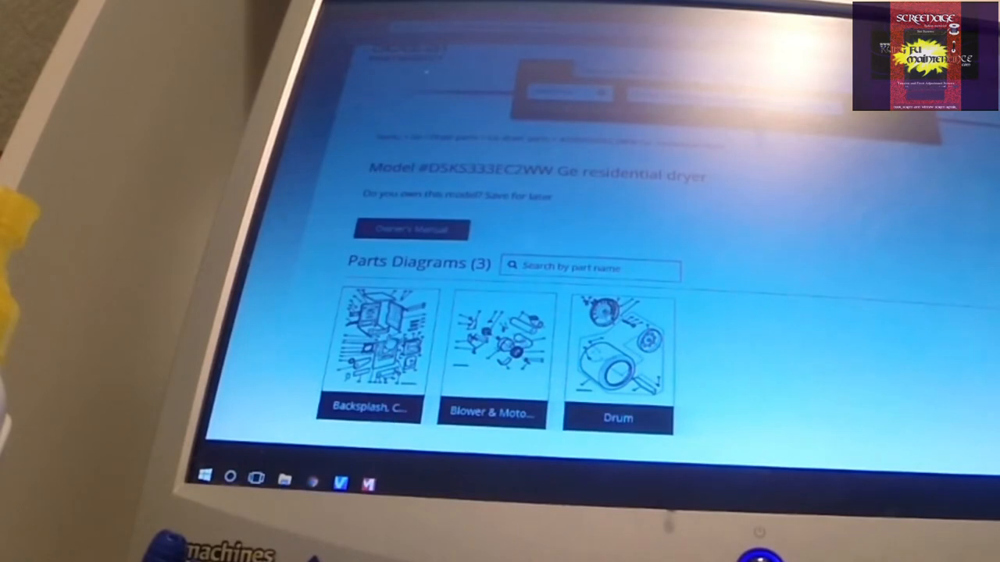
# - View the Backsplash, Cabinet diagram with its priced parts list
pyautogui.click(383, 352)
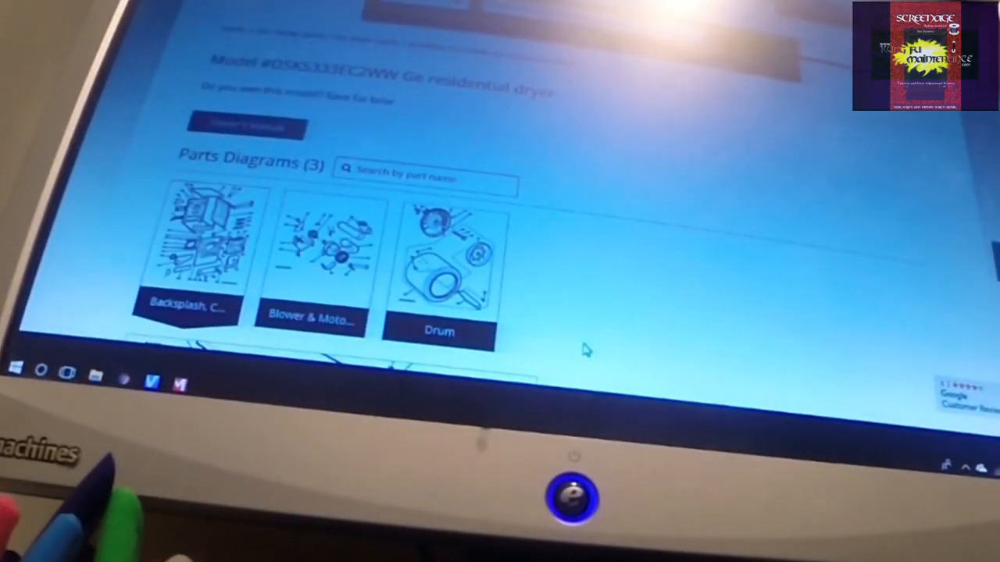
pyautogui.moveTo(586, 235)
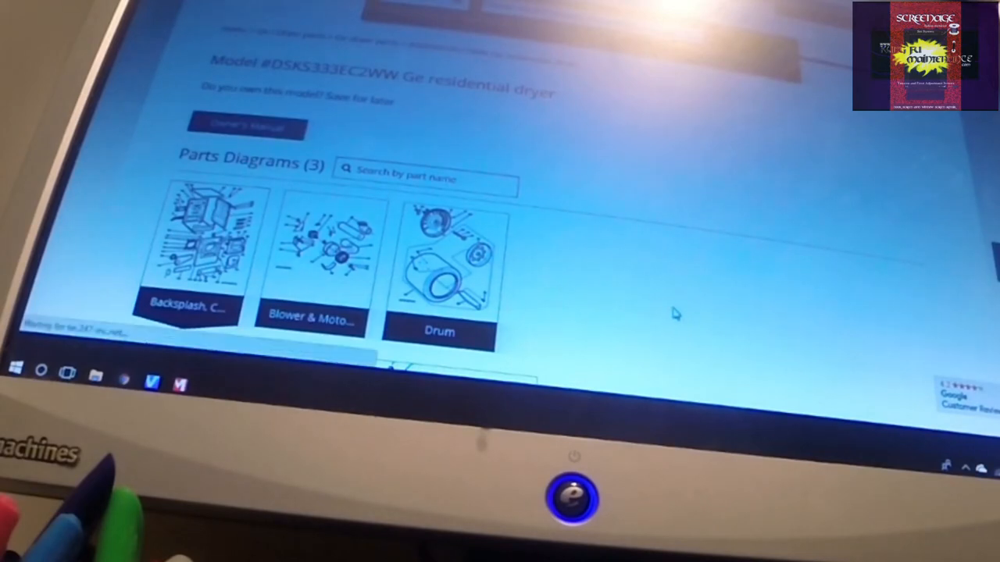
pyautogui.click(439, 266)
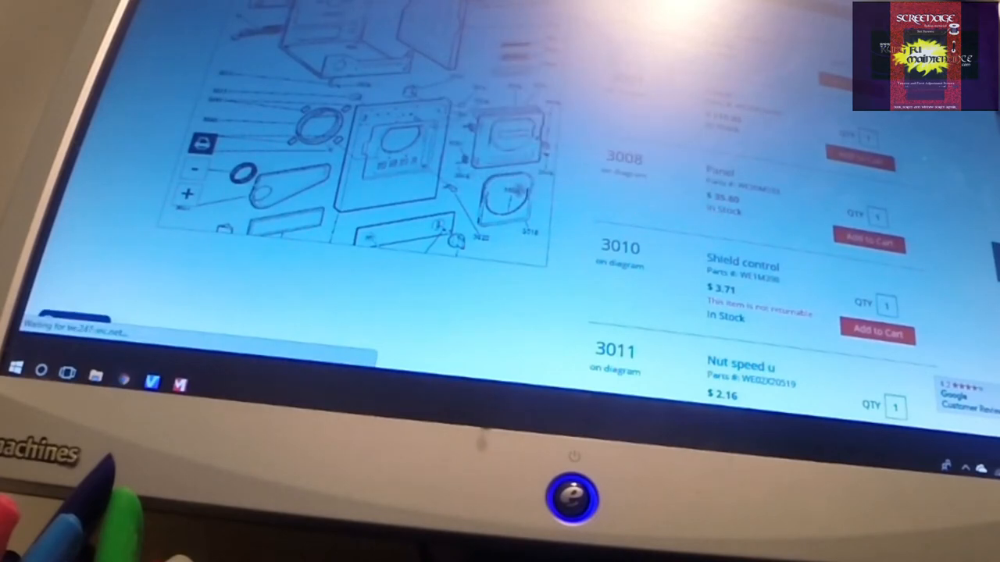
pyautogui.scroll(-3)
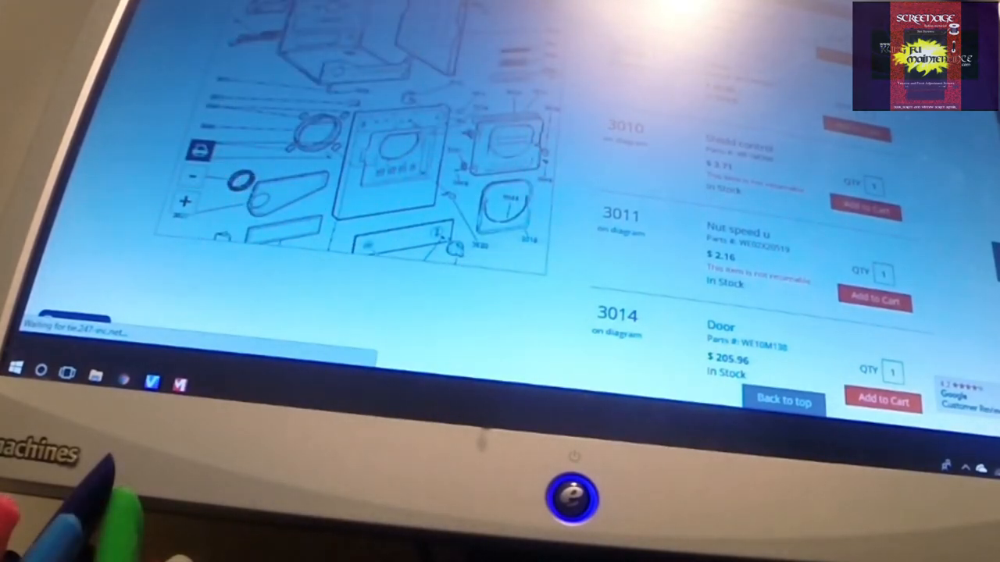
pyautogui.scroll(-3)
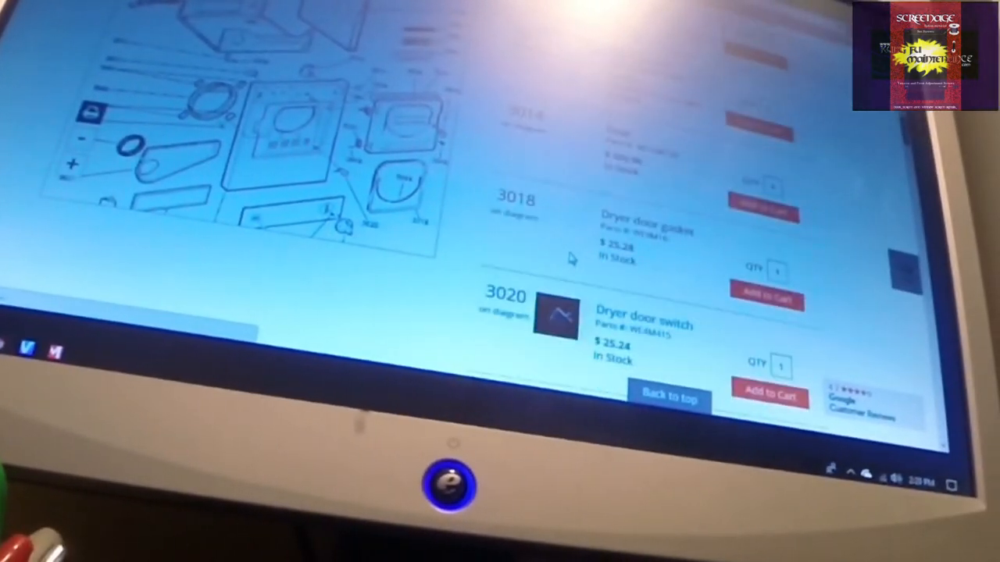
pyautogui.scroll(-3)
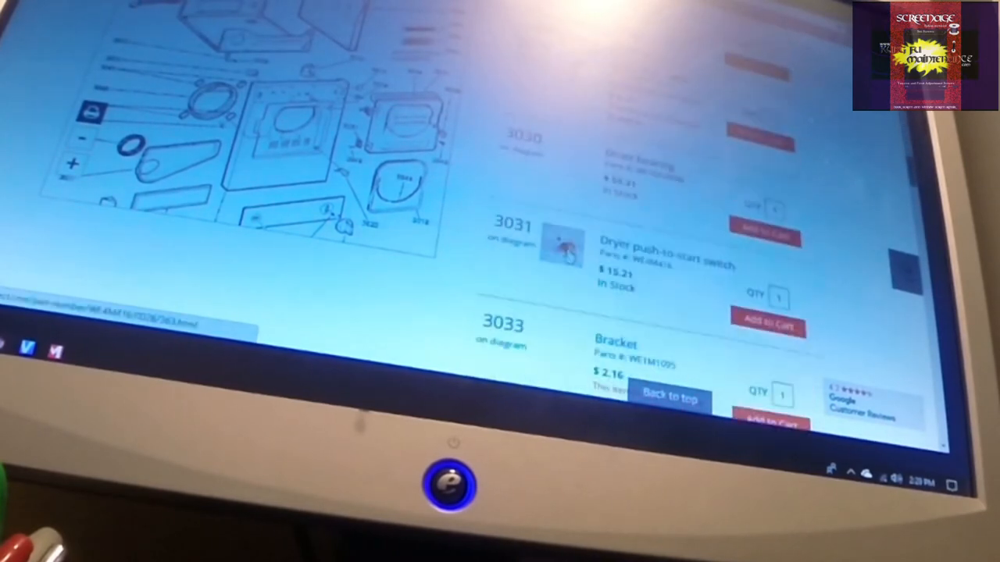
pyautogui.scroll(-3)
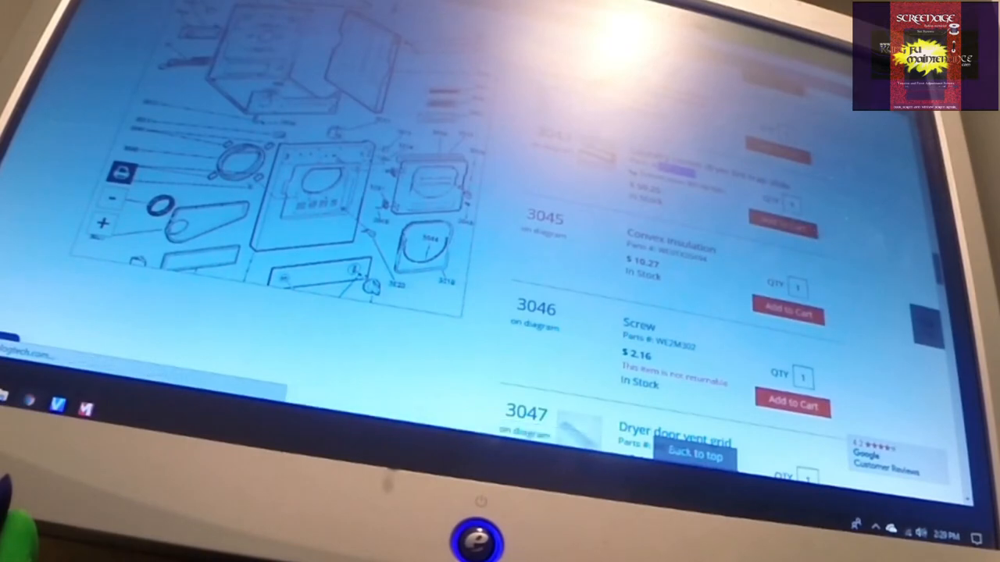
pyautogui.scroll(-3)
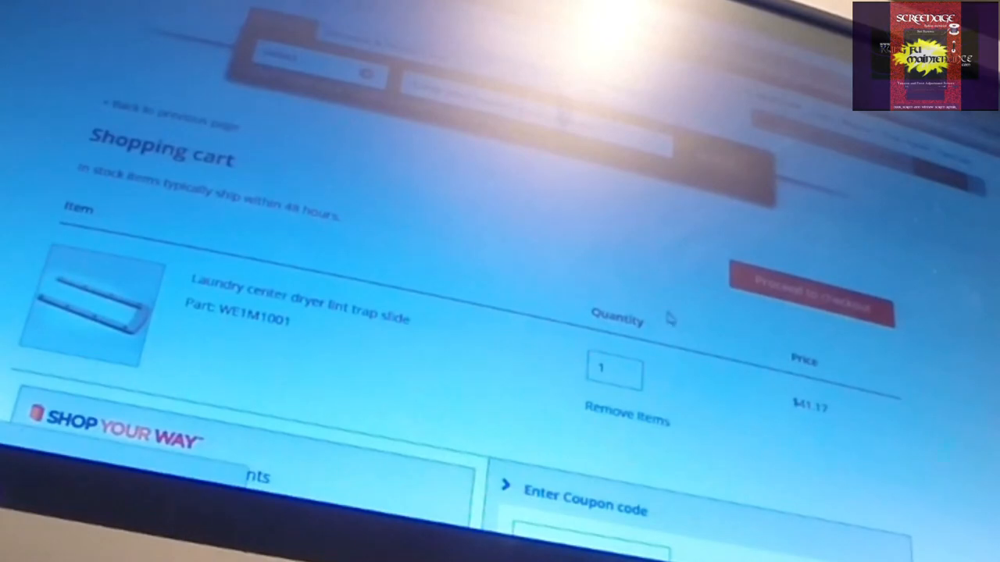
# - Scroll the model page after adding the lint trap slide to the cart
pyautogui.scroll(-3)
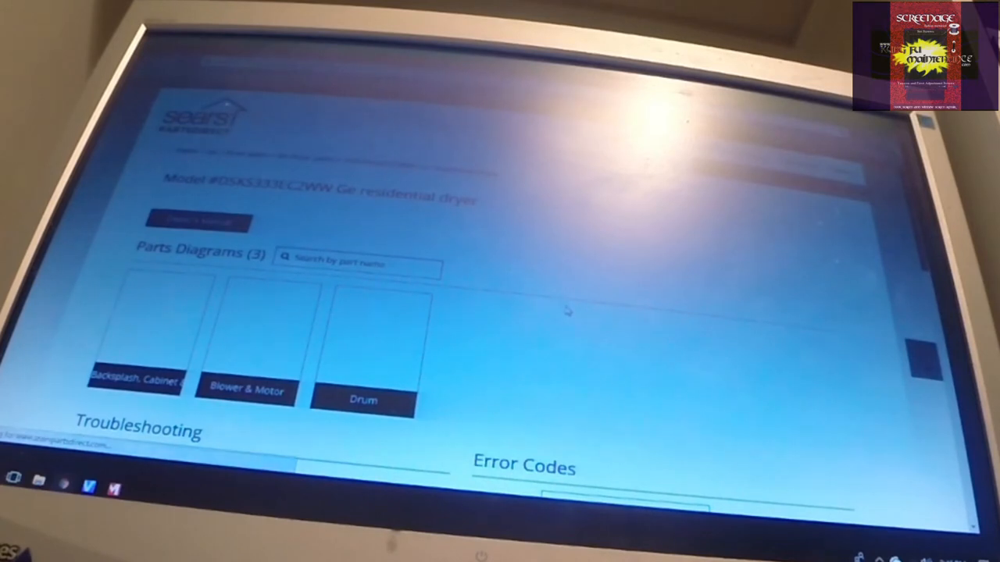
# - Scroll down to the Troubleshooting and Error Codes sections
pyautogui.scroll(-3)
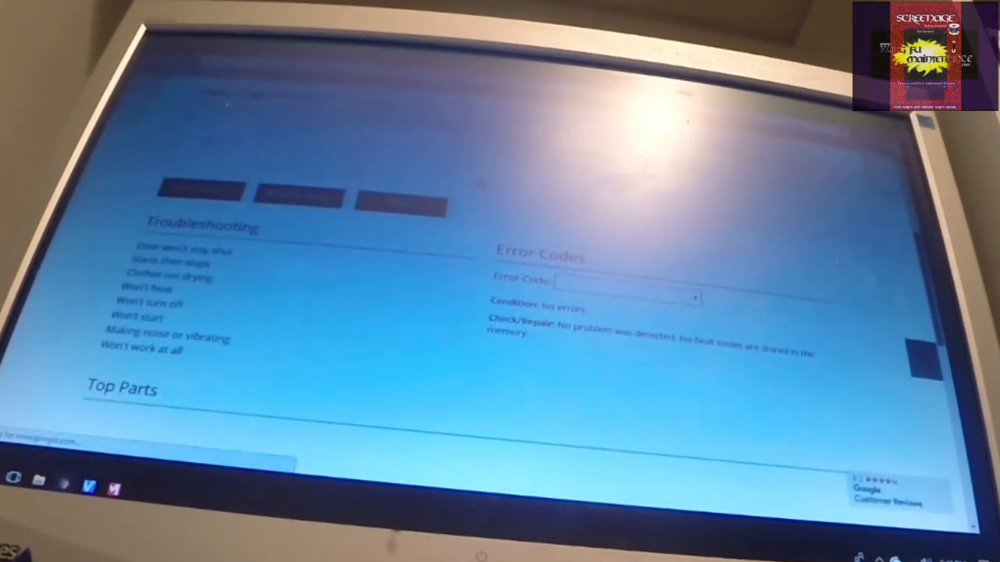